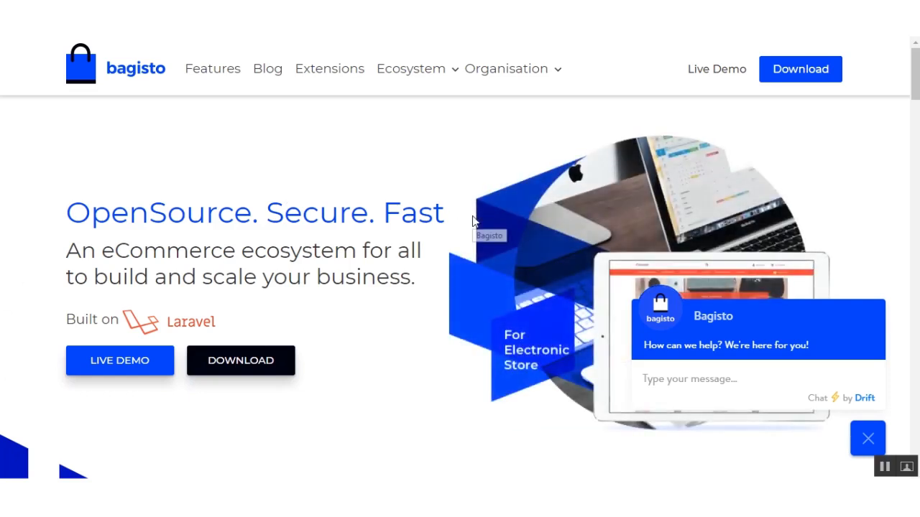
mouse_move(848, 187)
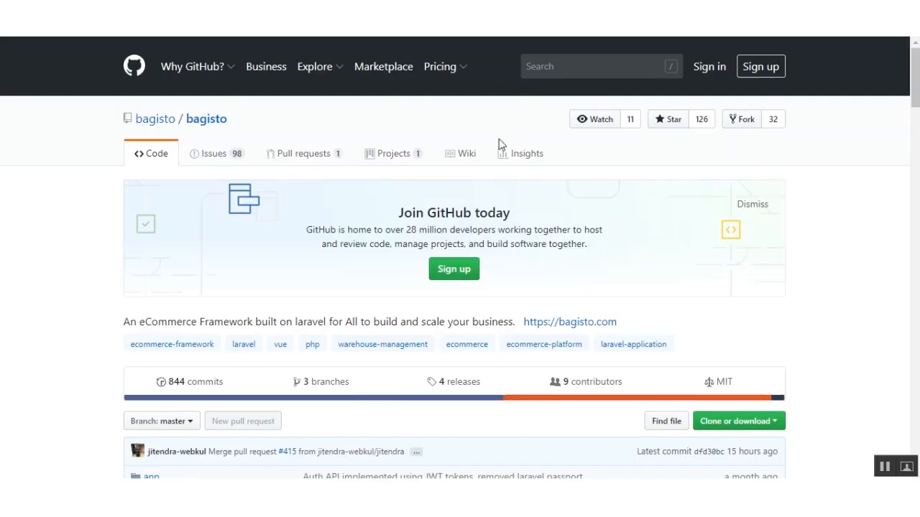
Run composer create-project bagisto/bagisto in www/html to create the Bagisto project
scroll("down", 3)
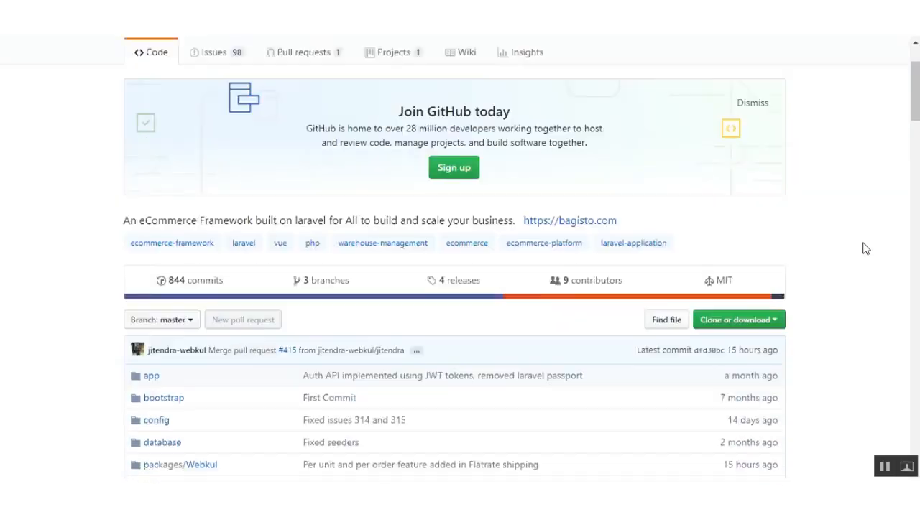
scroll("down", 3)
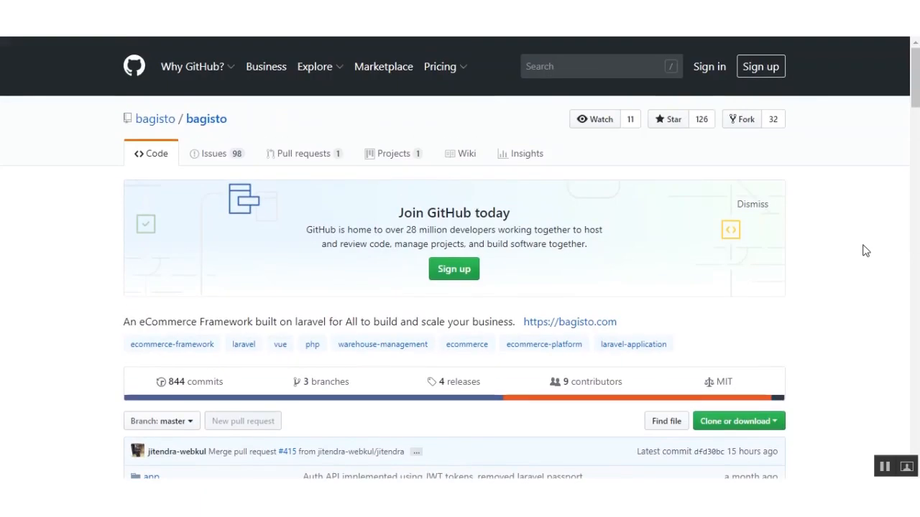
mouse_move(817, 225)
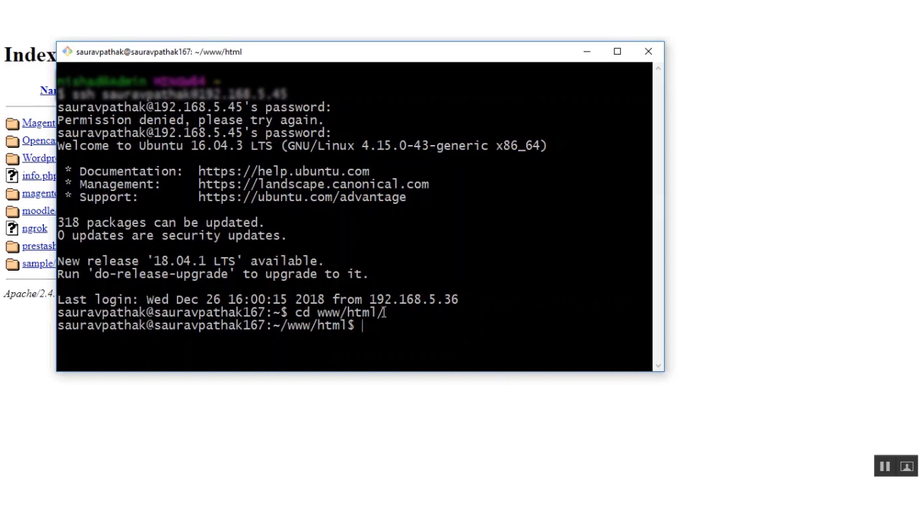
mouse_move(390, 328)
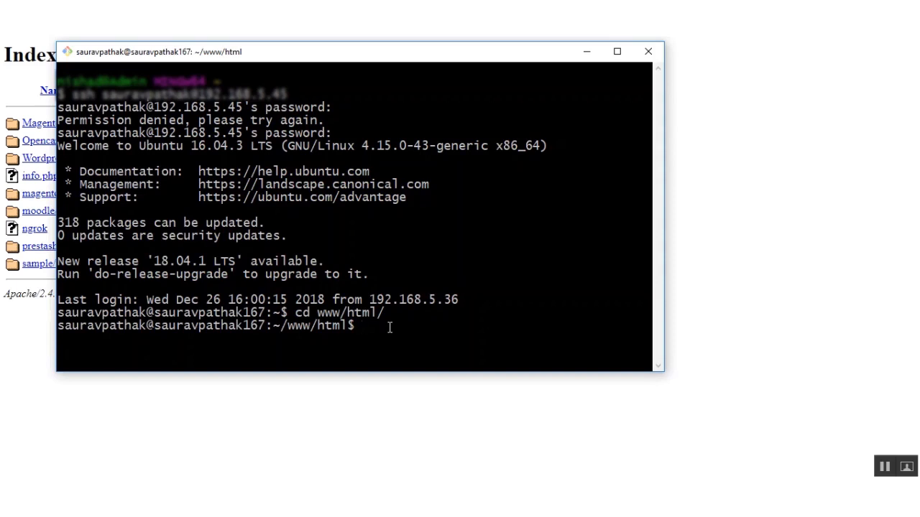
type("comp")
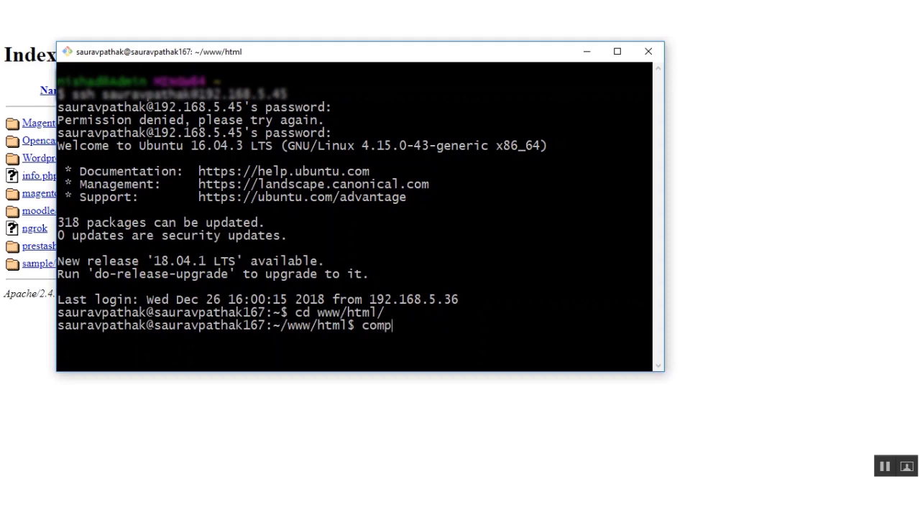
type("oser create")
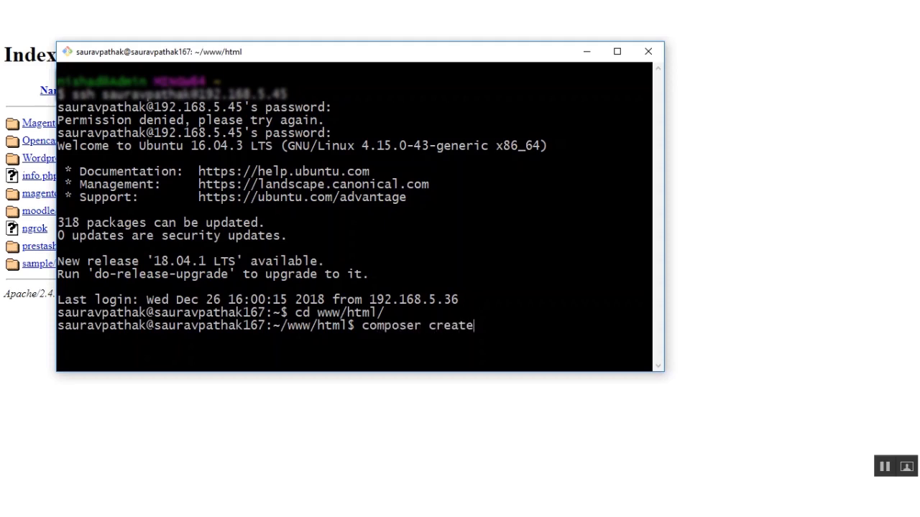
type("-project")
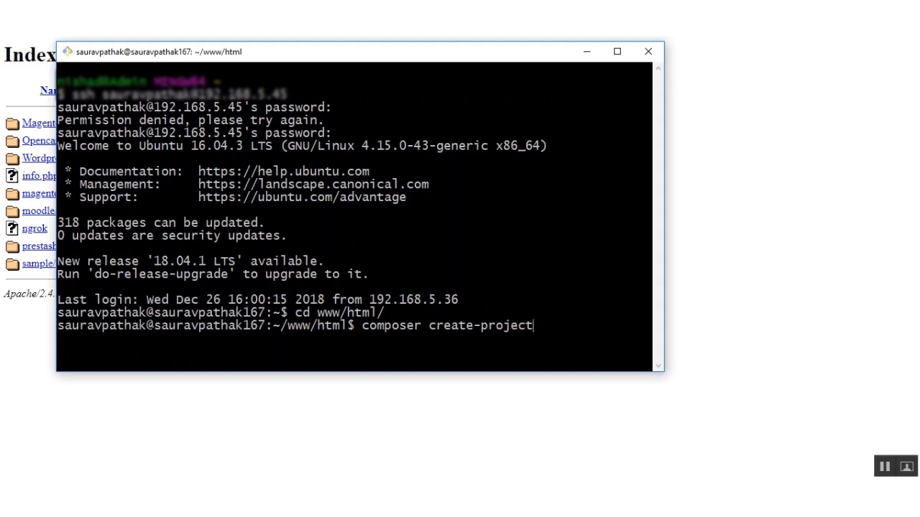
type("bagist")
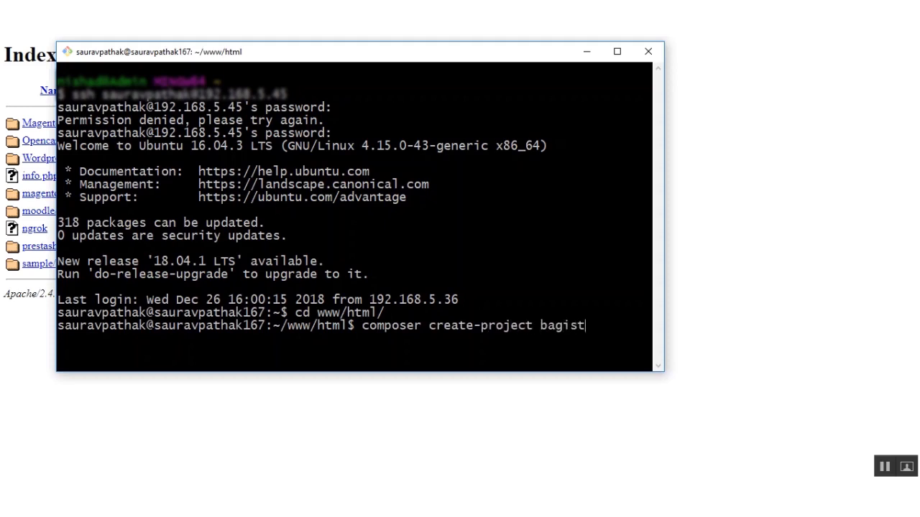
type("o/bag")
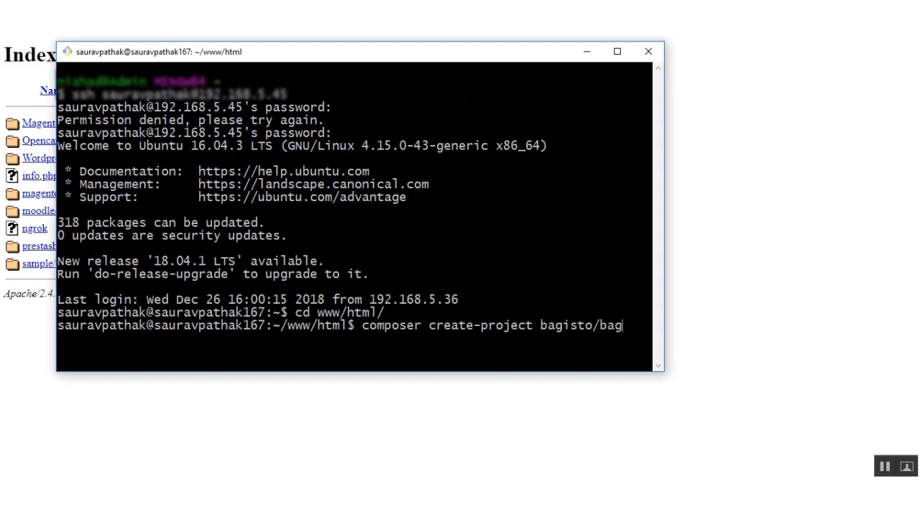
type("isto")
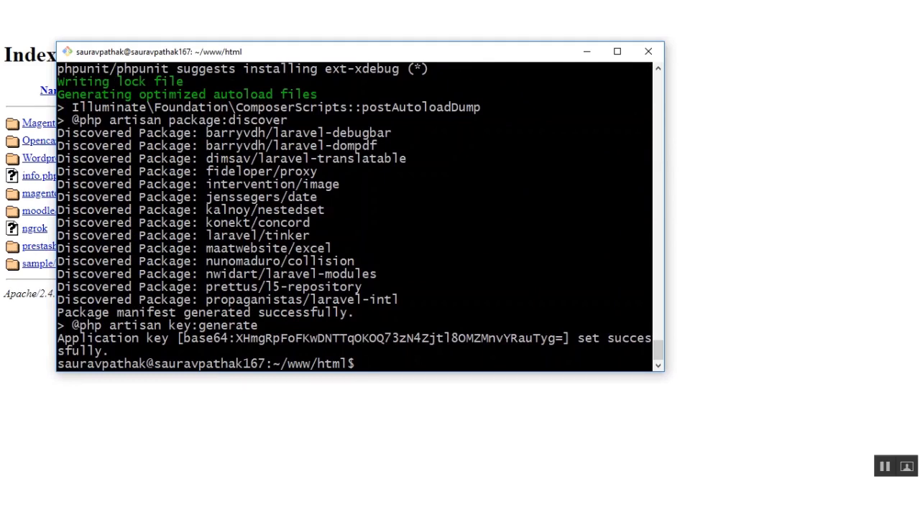
Enter the bagisto/ folder, list its files, and begin opening .env in Vim
type("cd")
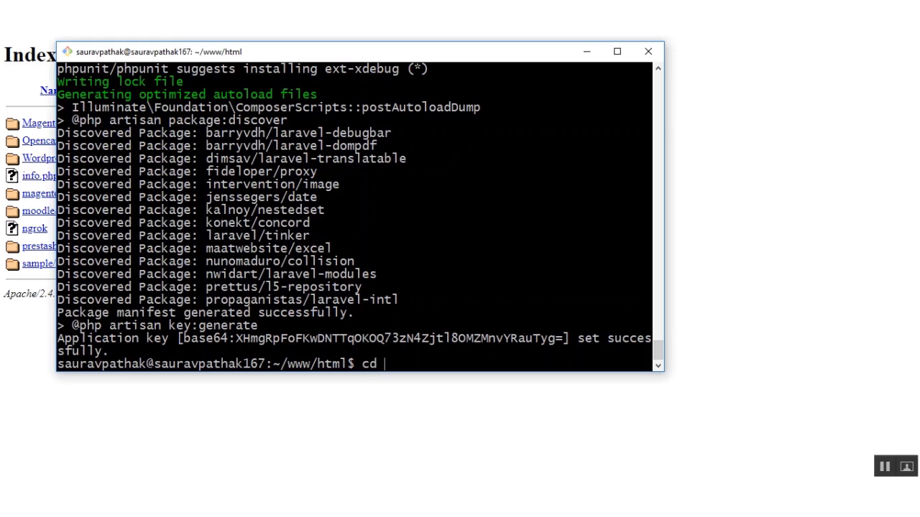
type("bagisto/")
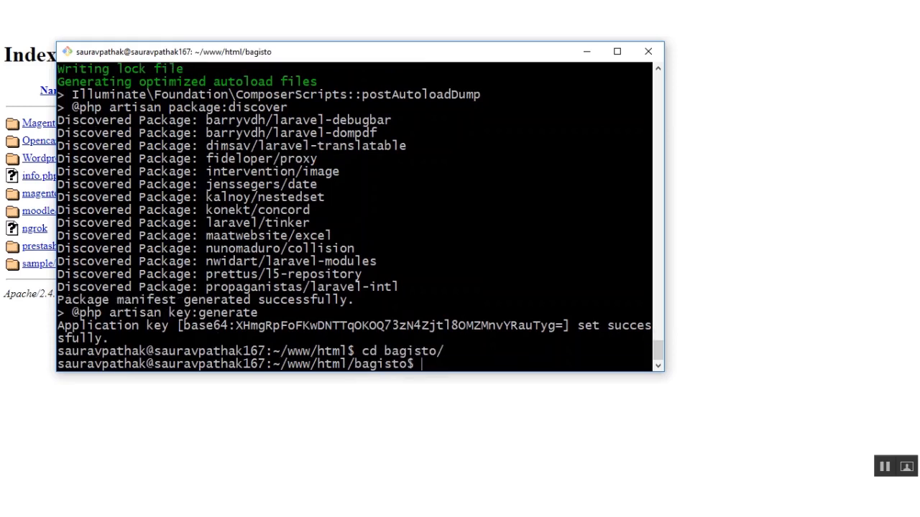
type("ls")
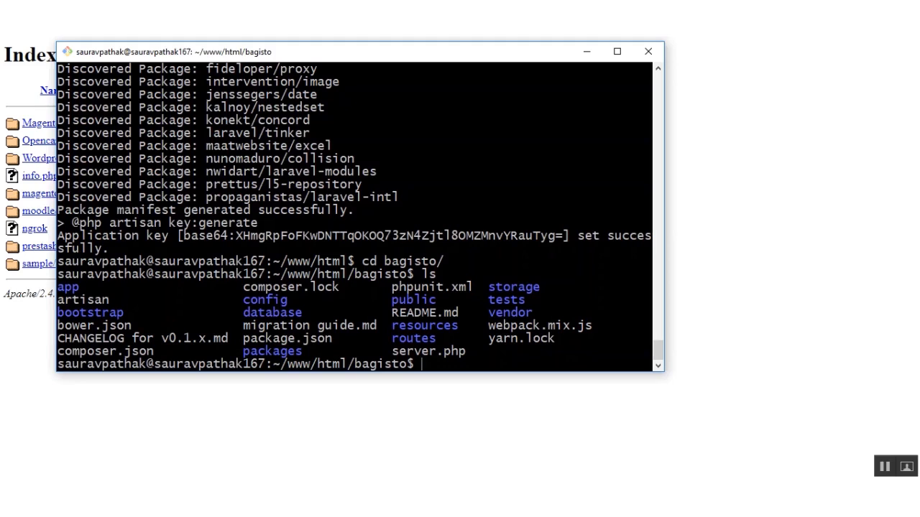
type("vim .")
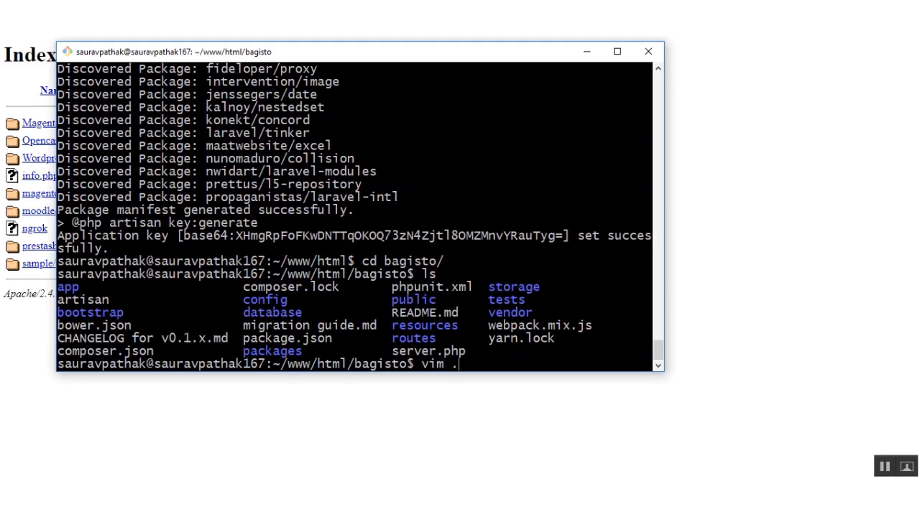
type("env")
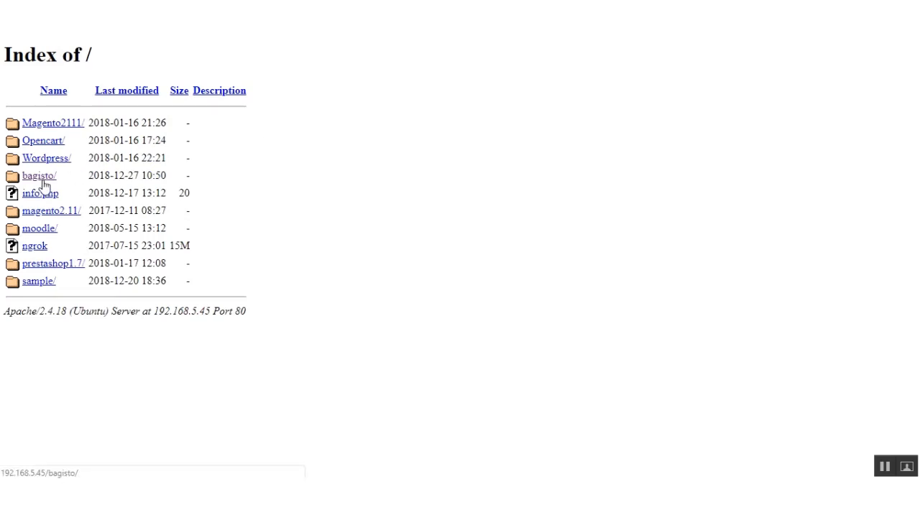
Open the bagisto/ folder from the server's Index of / page
left_click(41, 192)
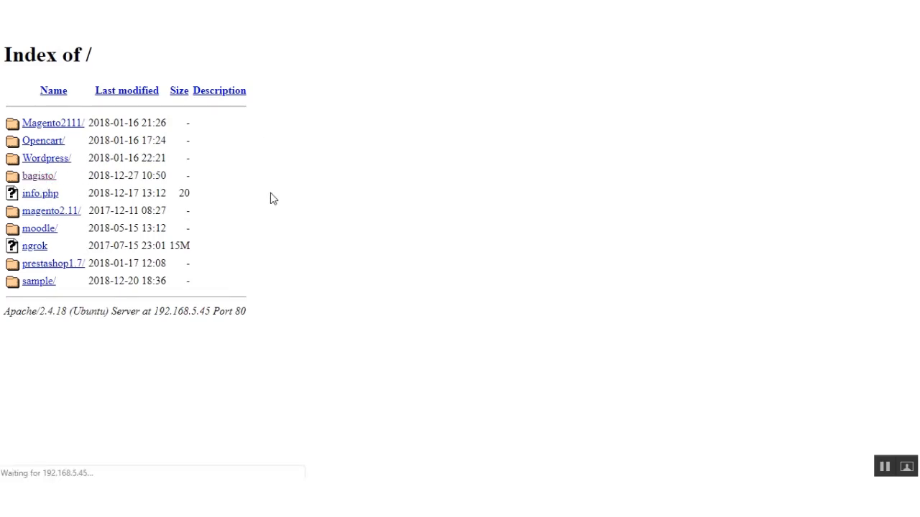
left_click(38, 175)
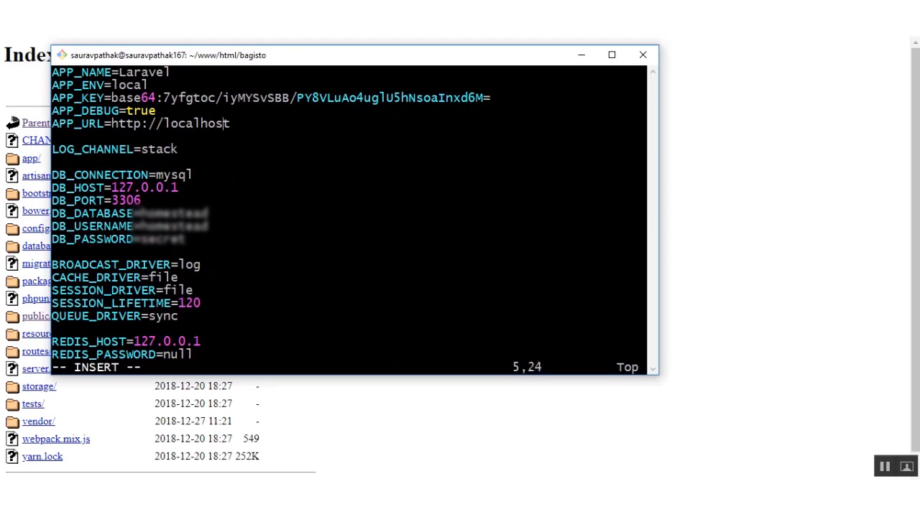
type("/bag")
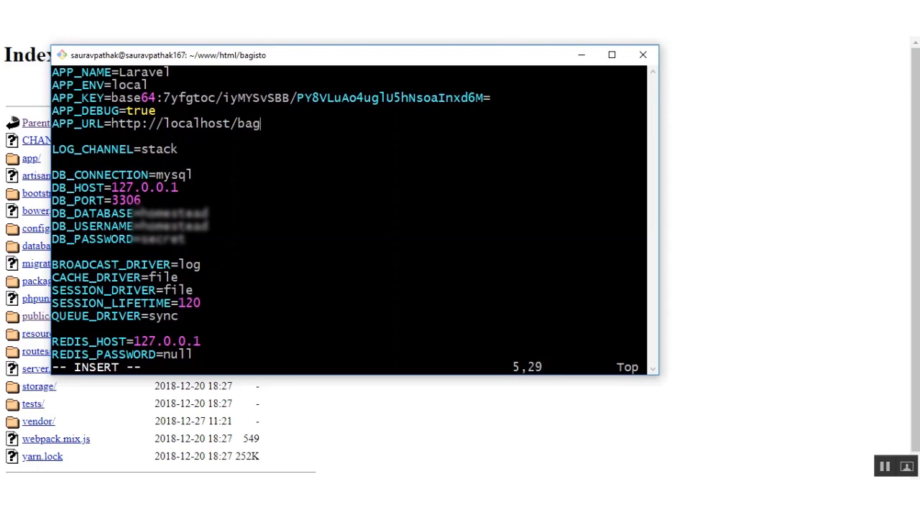
type("isto")
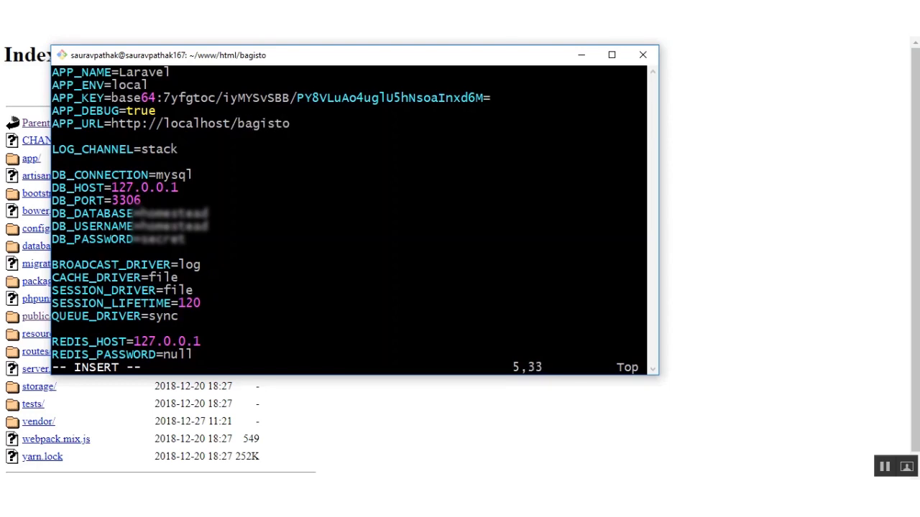
type("/pub")
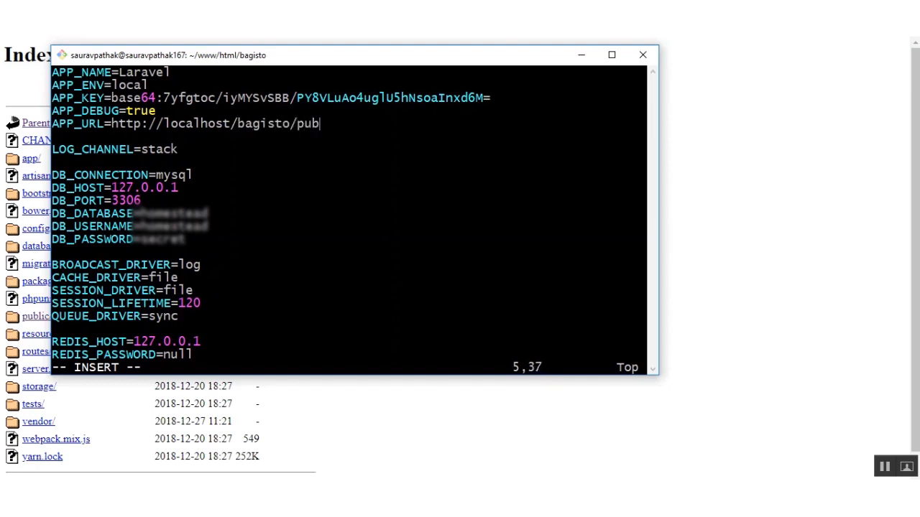
type("lic")
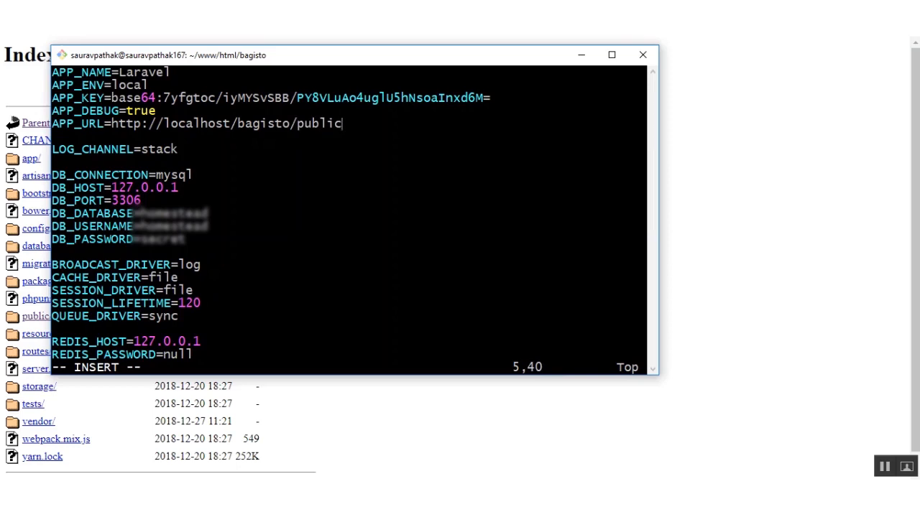
key("Down")
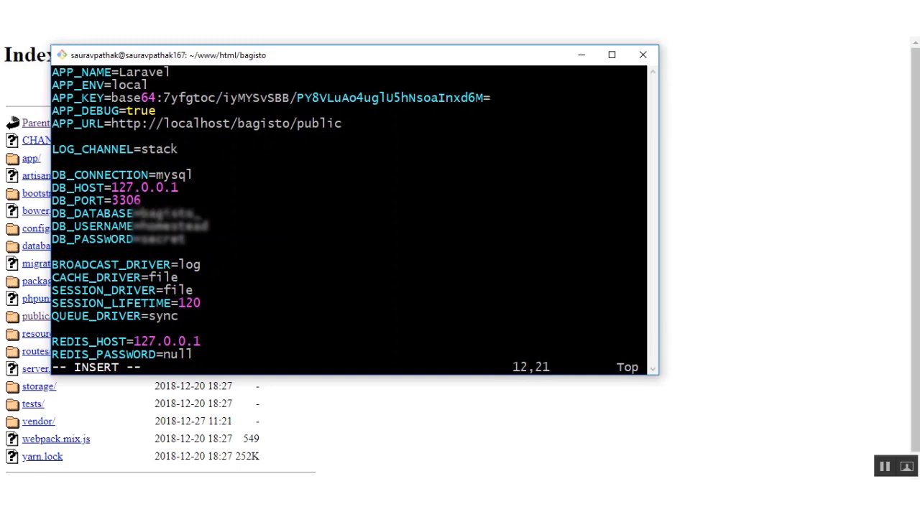
Fill DB_DATABASE, DB_USERNAME and DB_PASSWORD, then save and quit with :wq!
key("Down")
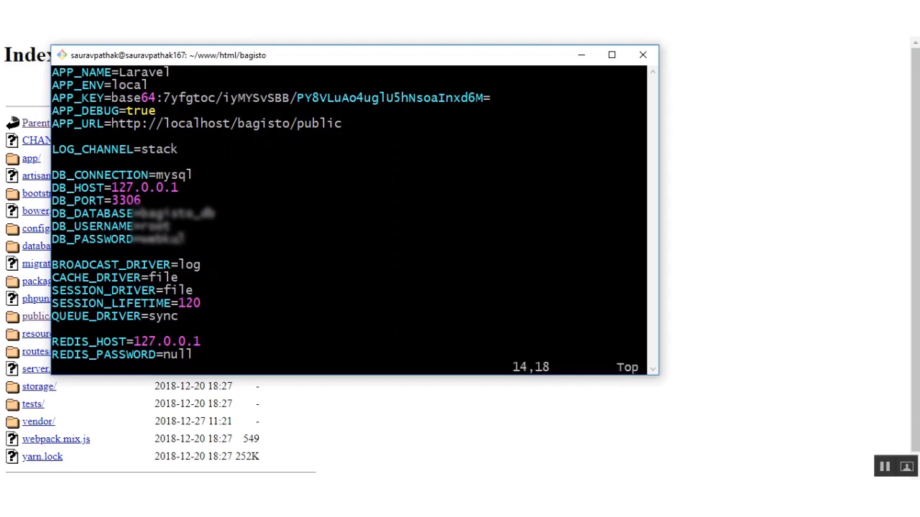
type(":wq!")
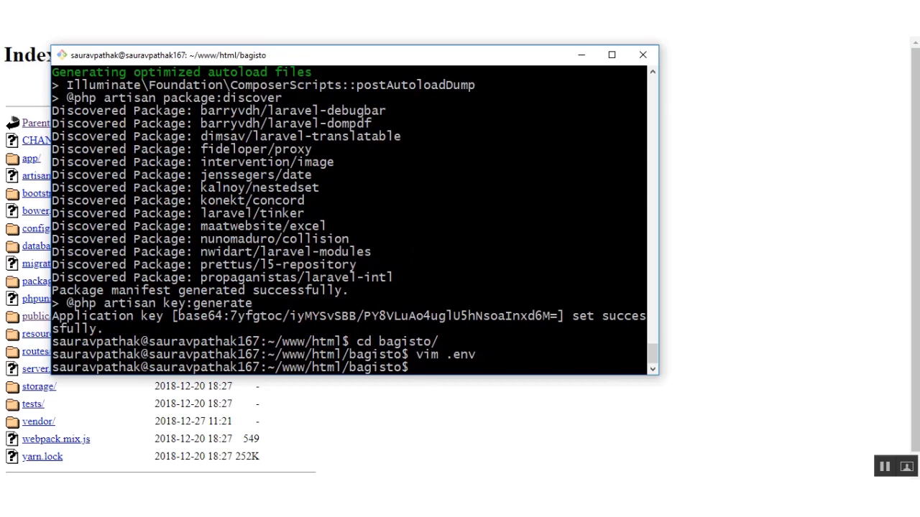
Run php artisan migrate, creating all tables through product_flat
type("p")
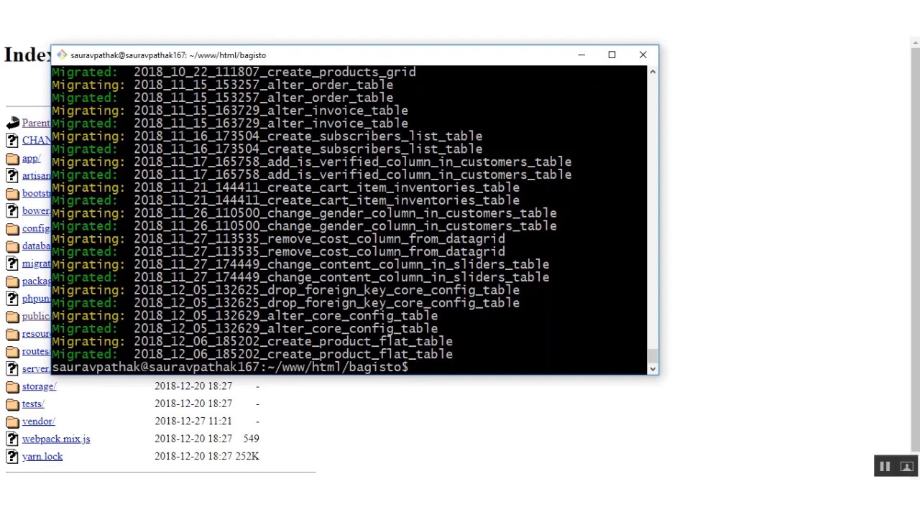
Run php artisan db:seed to load admin, core, inventory, attribute and customer data
type("php arti")
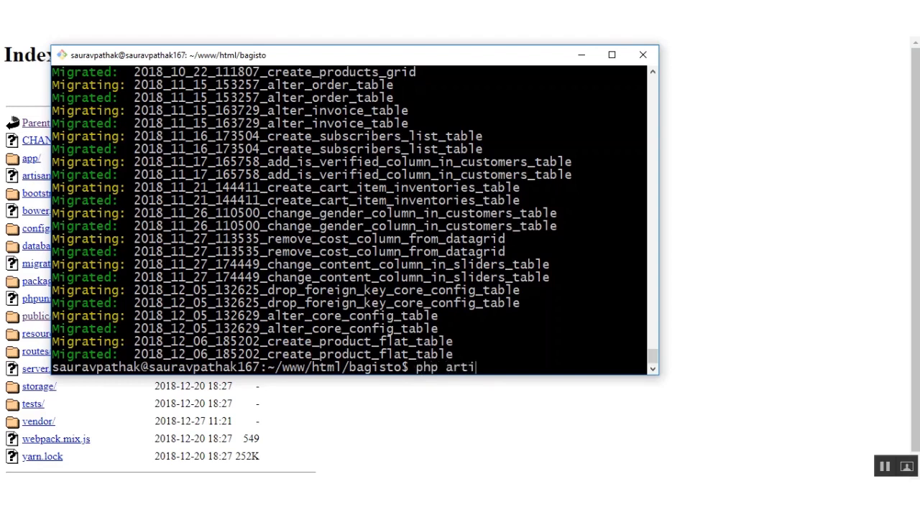
type("san db:")
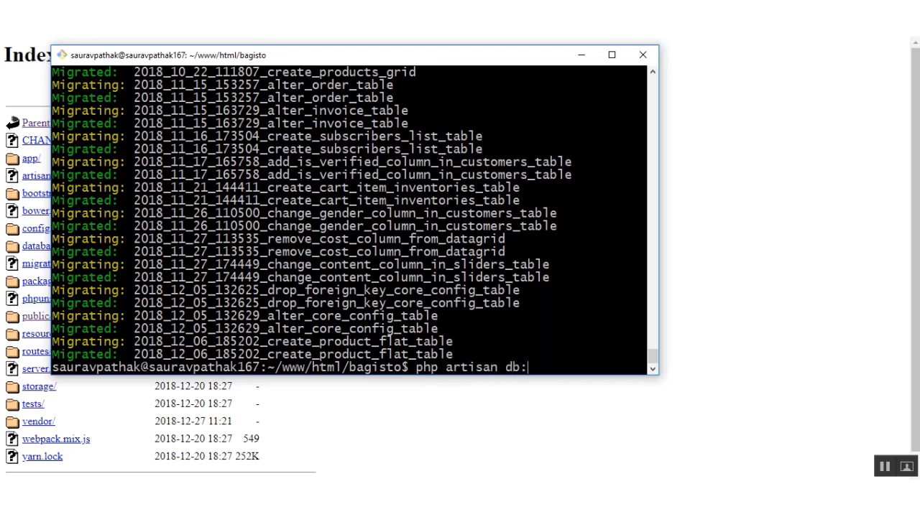
type("seed")
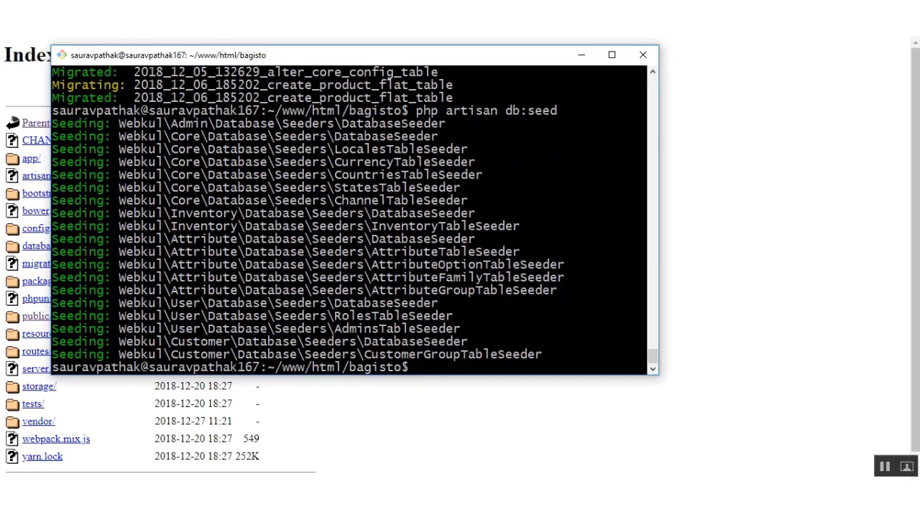
type("php artisa")
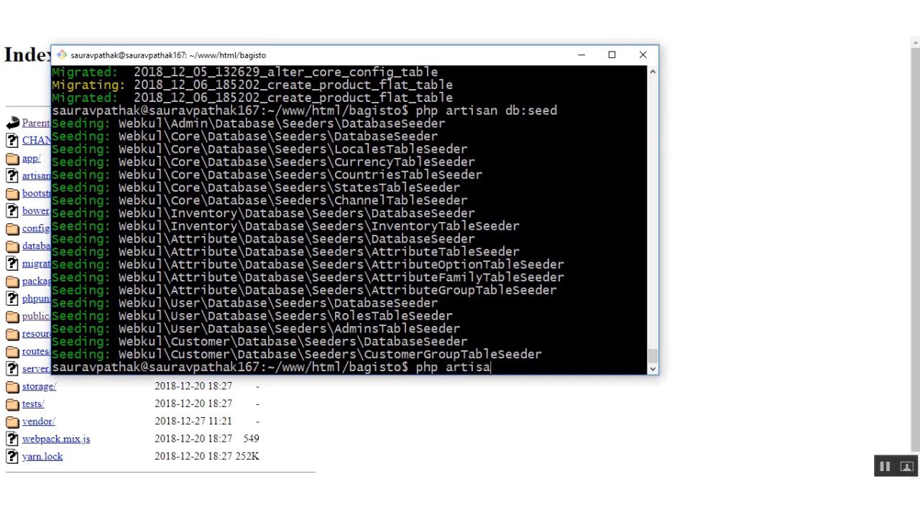
Run php artisan vendor:publish, choosing 0 to publish all providers and tags
type("vendor")
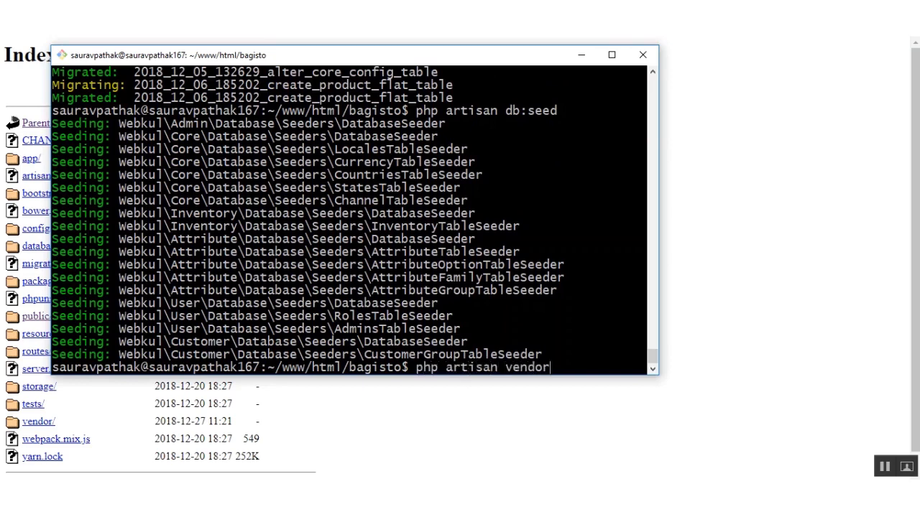
type(":pub")
type("0")
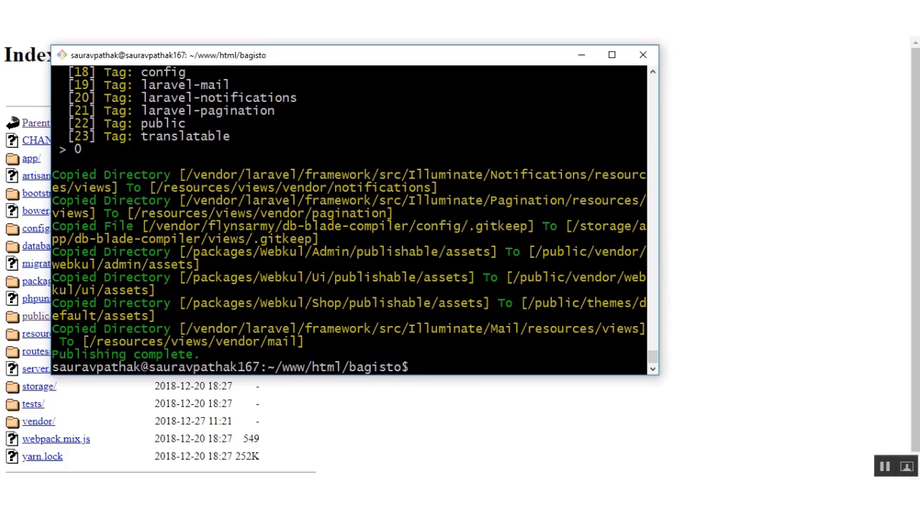
Run php artisan storage:link to link storage into the public folder
type("p")
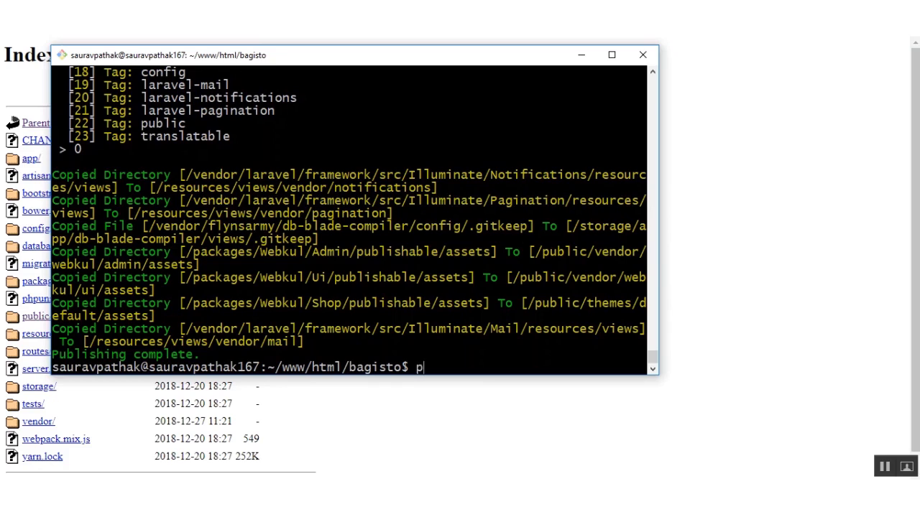
type("hp arti")
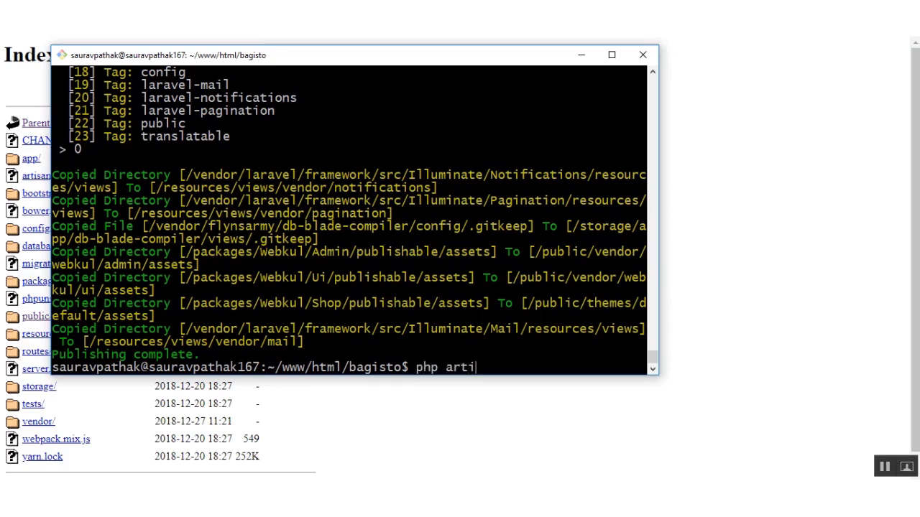
type("san st")
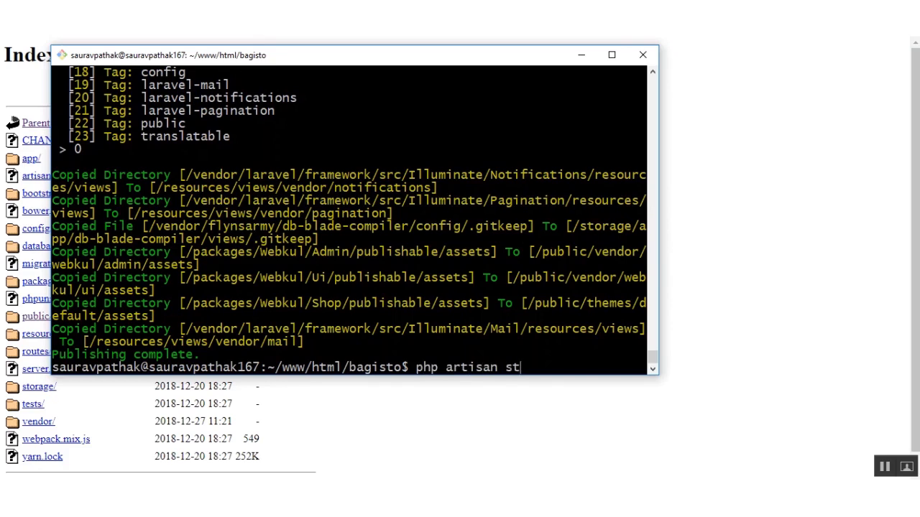
type("orage:")
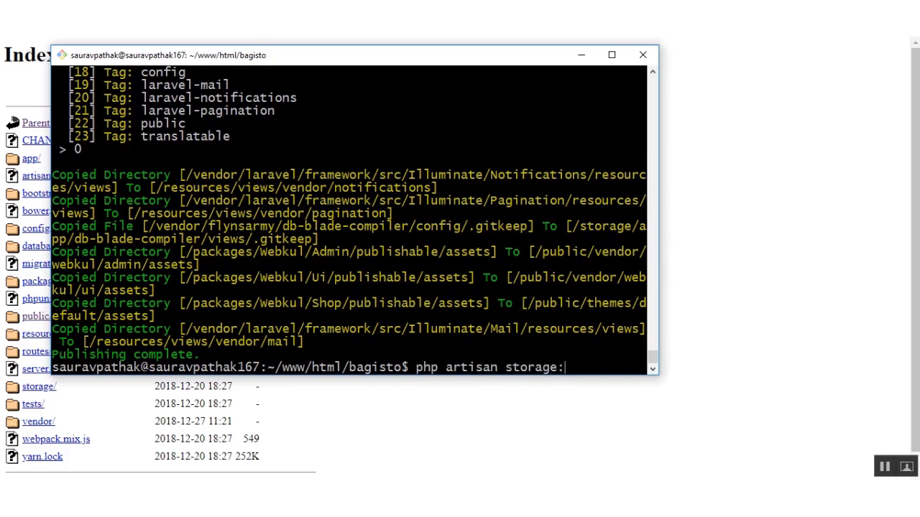
type("link")
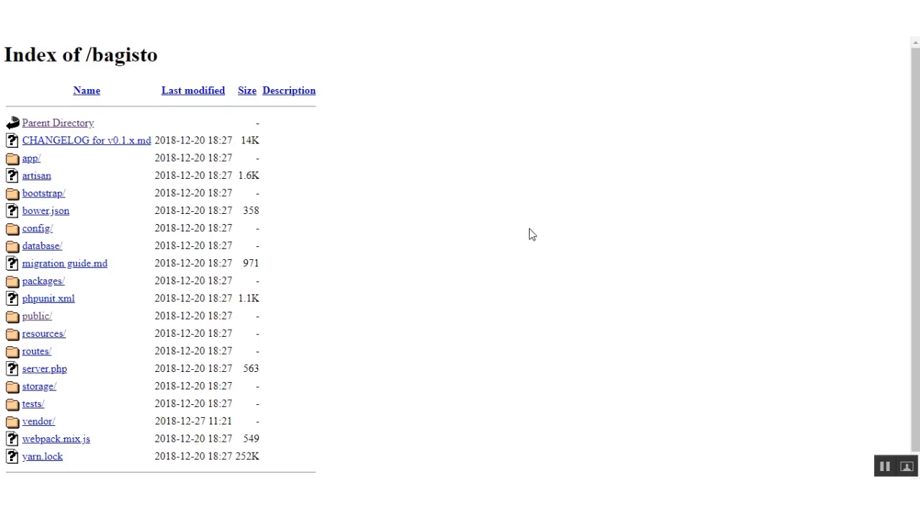
mouse_move(266, 359)
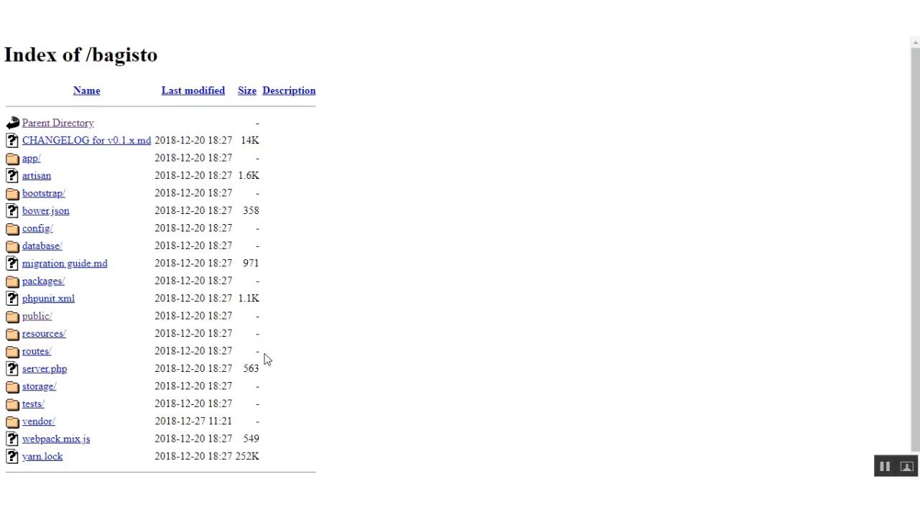
mouse_move(69, 60)
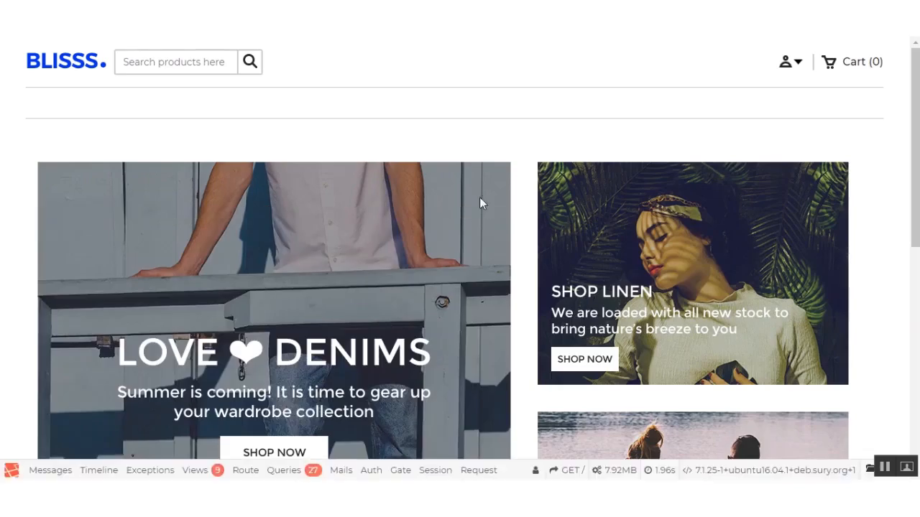
Scroll the BLISSS storefront down to its footer and back up to the banners
scroll("down", 3)
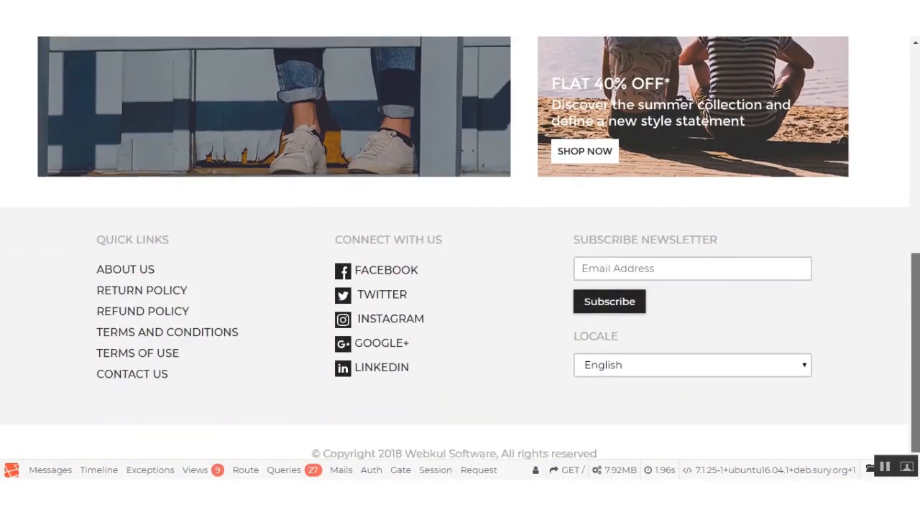
scroll("up", 3)
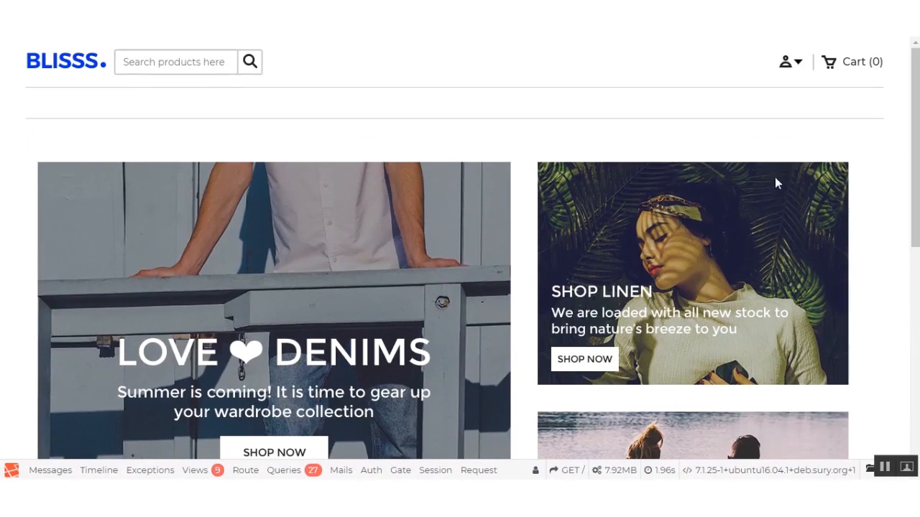